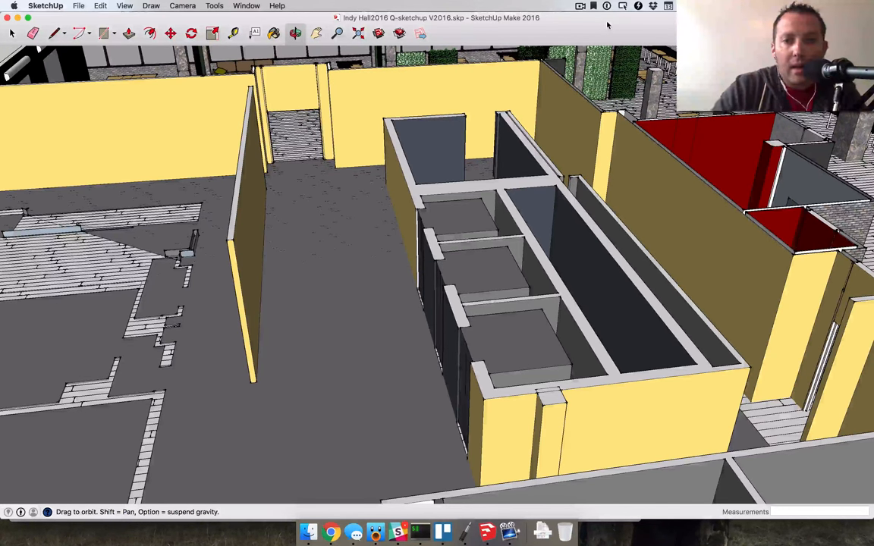
{"action": "mouse_move", "coordinate": [380, 273]}
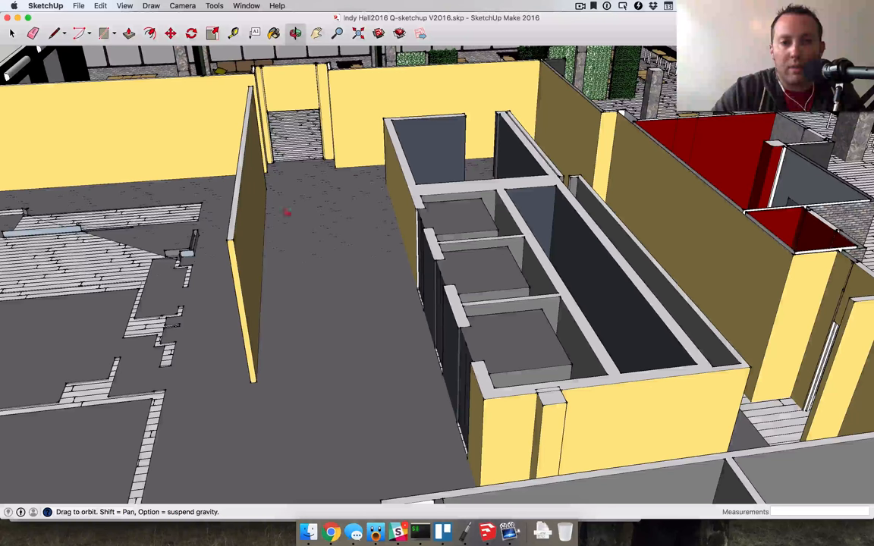
{"action": "mouse_move", "coordinate": [284, 205]}
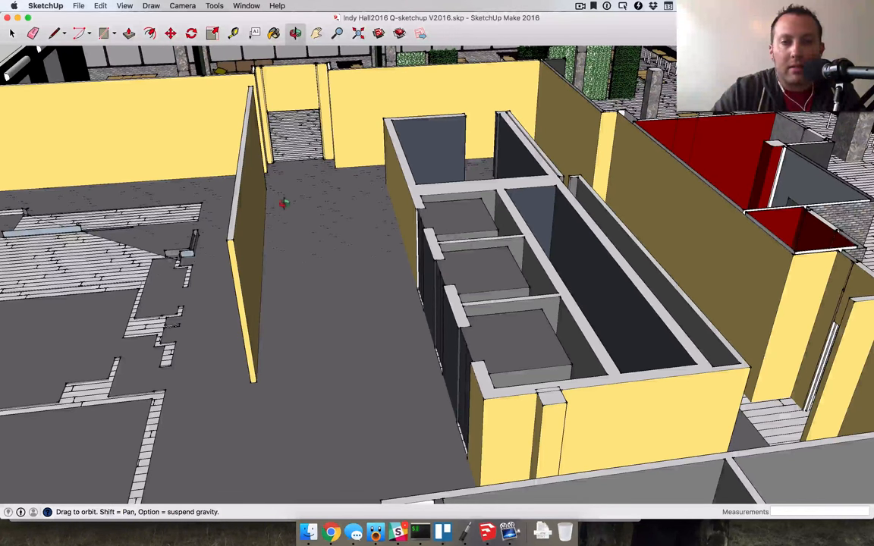
{"action": "mouse_move", "coordinate": [218, 343]}
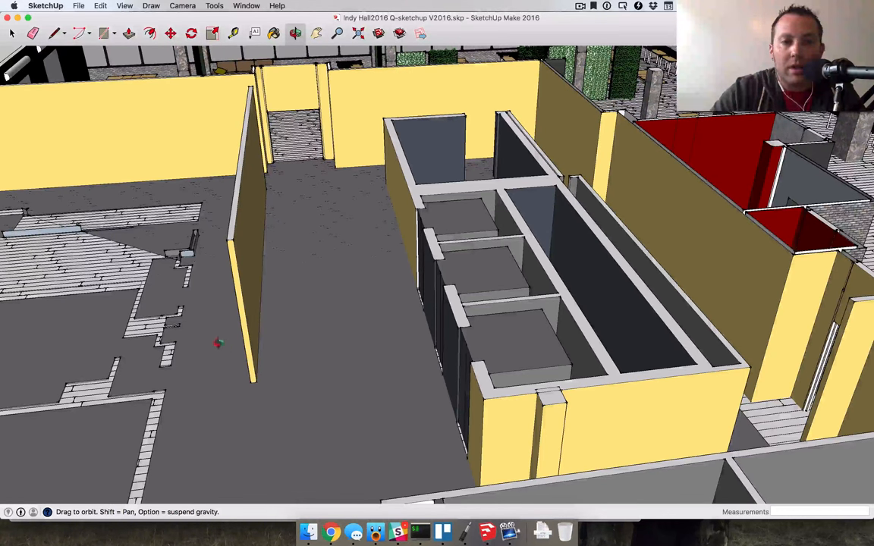
{"action": "mouse_move", "coordinate": [247, 103]}
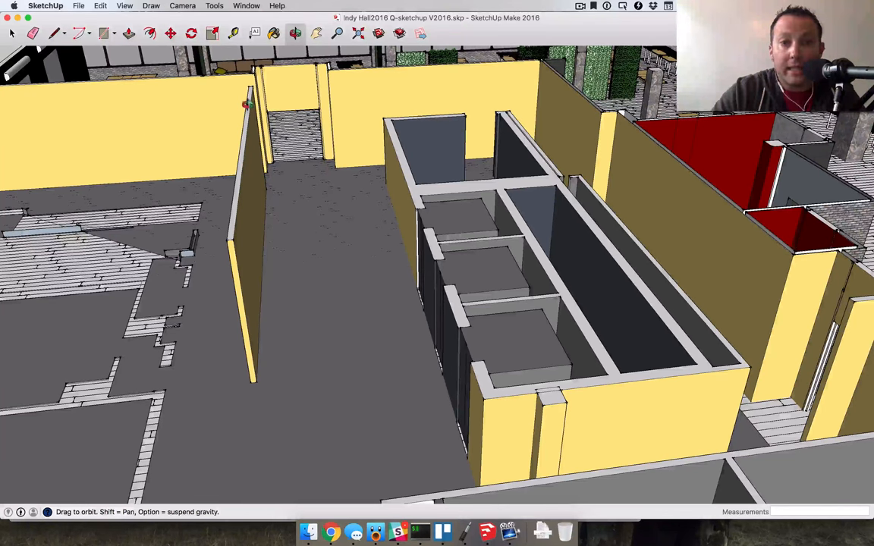
{"action": "mouse_move", "coordinate": [189, 239]}
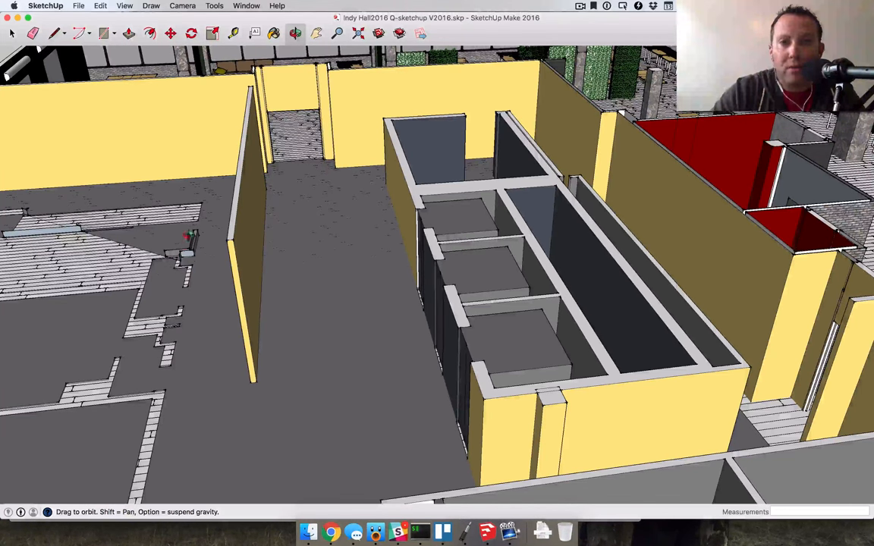
{"action": "mouse_move", "coordinate": [291, 141]}
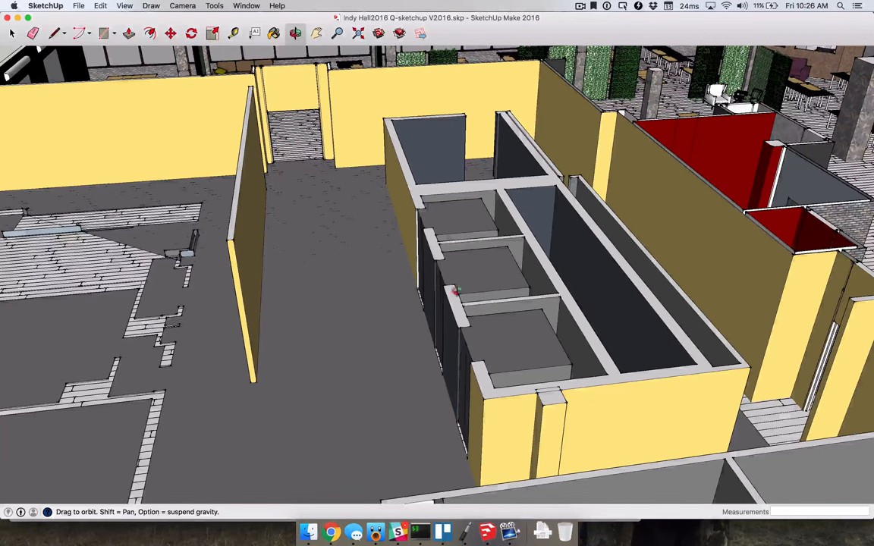
{"action": "mouse_move", "coordinate": [298, 133]}
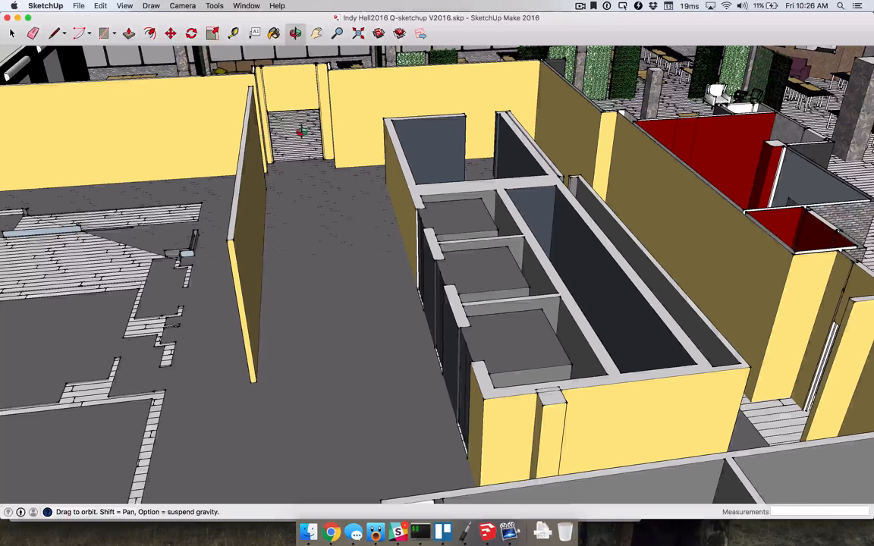
{"action": "mouse_move", "coordinate": [296, 358]}
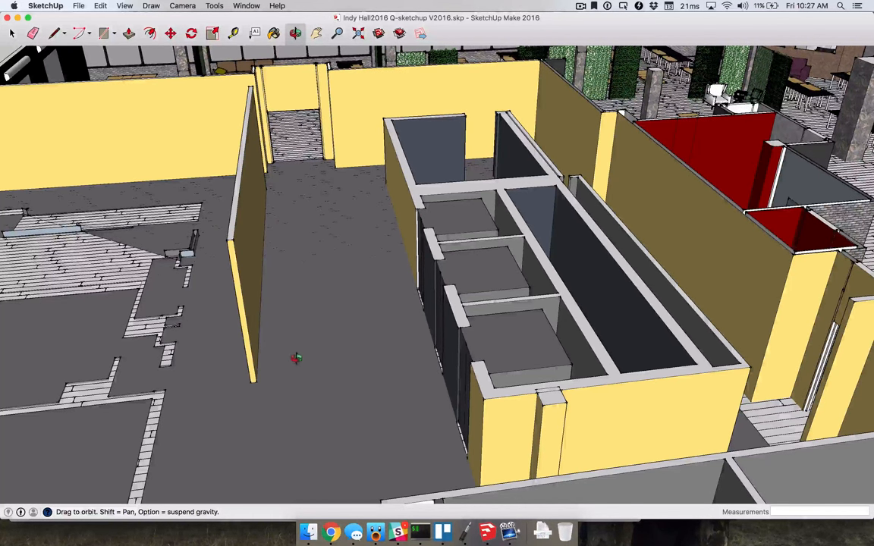
{"action": "mouse_move", "coordinate": [296, 157]}
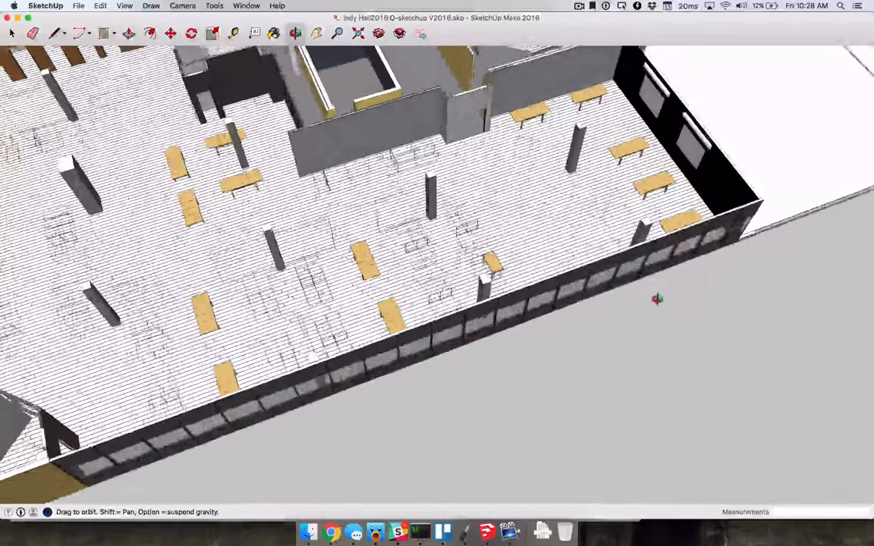
{"action": "left_click_drag", "start_coordinate": [657, 298], "coordinate": [668, 141]}
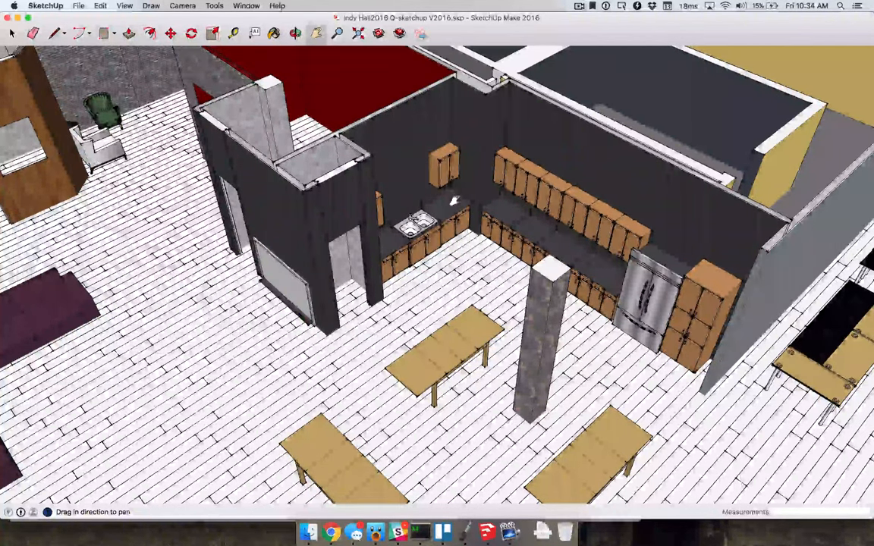
Select a toolbar tool to reposition the camera over the kitchen corner.
{"action": "left_click", "coordinate": [182, 6]}
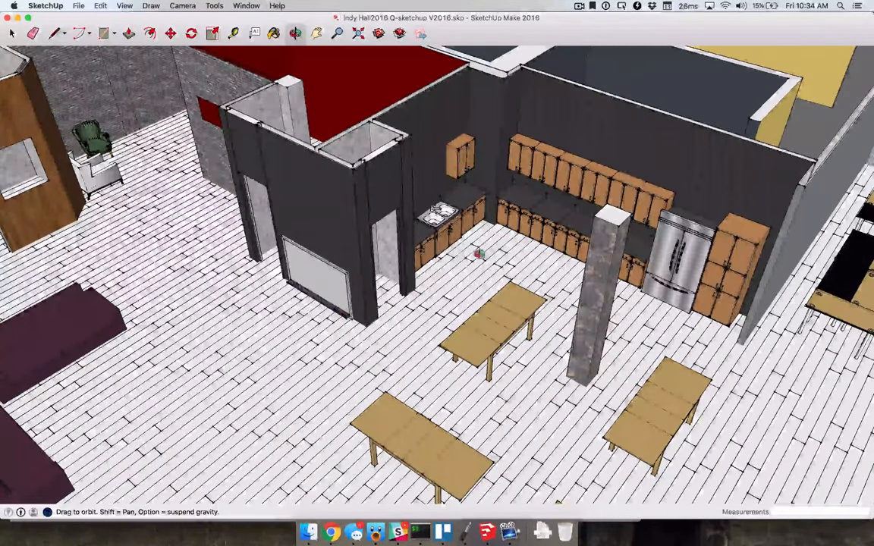
Orbit around the kitchen toward its cabinets, fridge and tables.
{"action": "left_click_drag", "start_coordinate": [478, 254], "coordinate": [591, 273]}
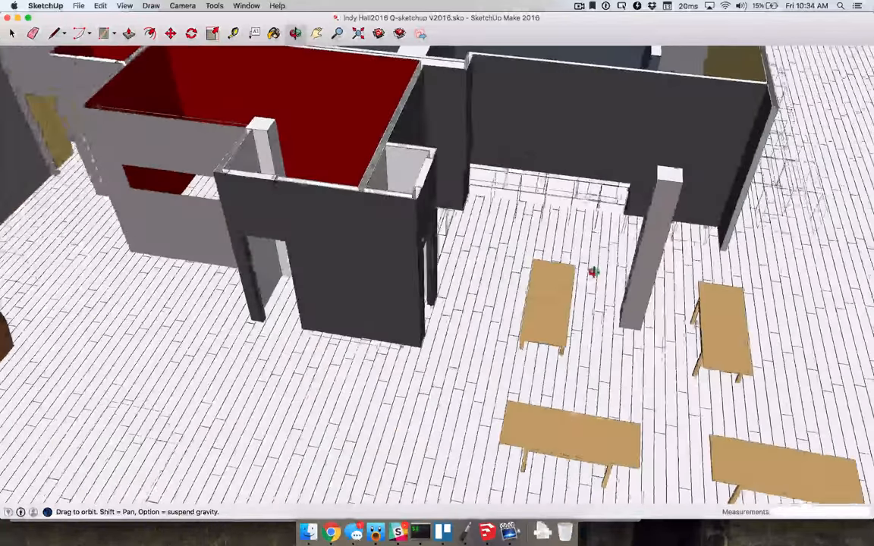
{"action": "left_click_drag", "start_coordinate": [594, 272], "coordinate": [598, 317]}
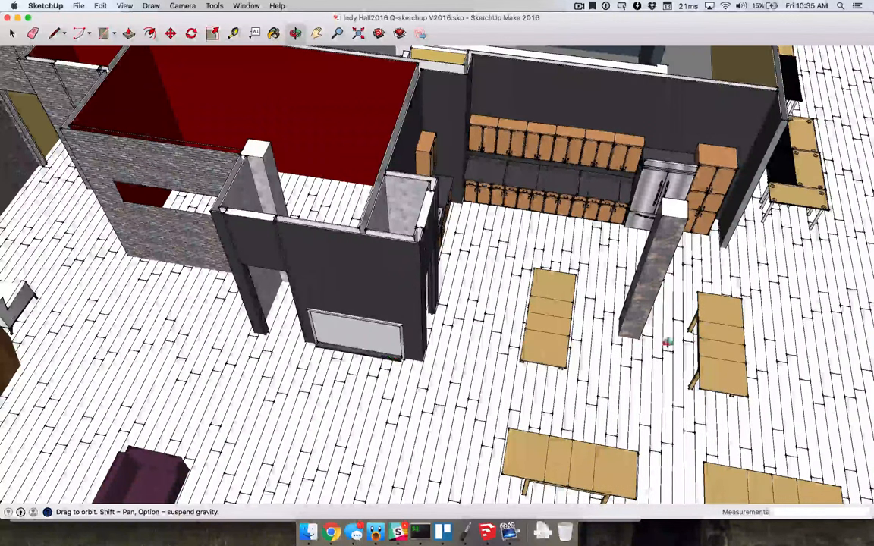
{"action": "left_click_drag", "start_coordinate": [667, 343], "coordinate": [565, 366]}
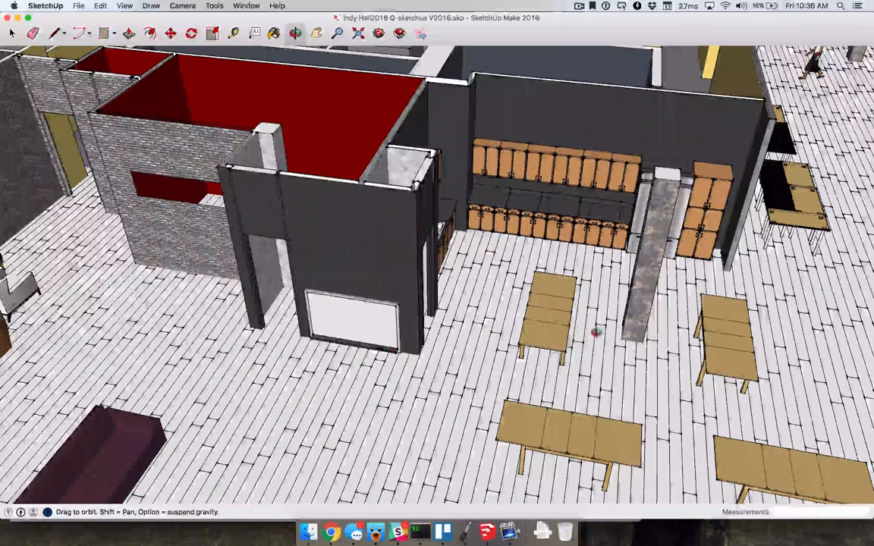
{"action": "left_click_drag", "start_coordinate": [593, 332], "coordinate": [523, 383]}
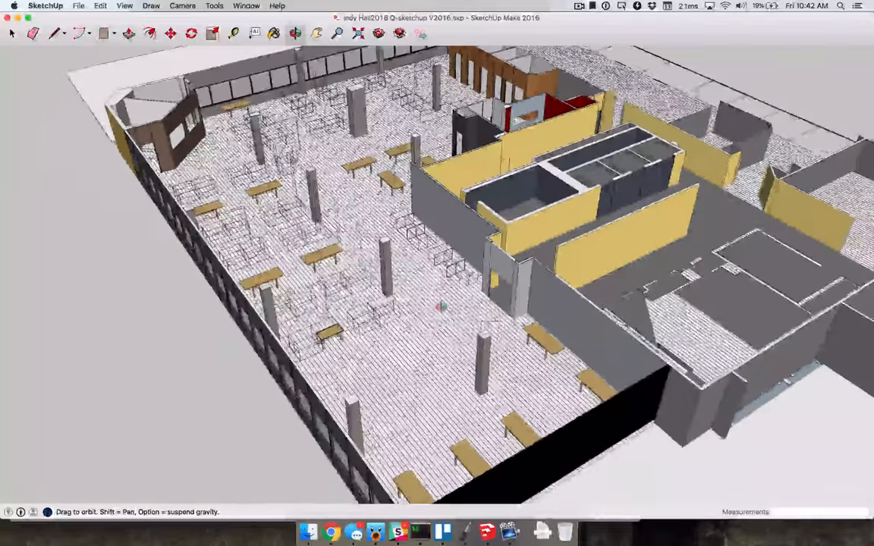
Orbit the camera slightly to view the open workspace and central rooms from above.
{"action": "left_click_drag", "start_coordinate": [439, 303], "coordinate": [490, 319]}
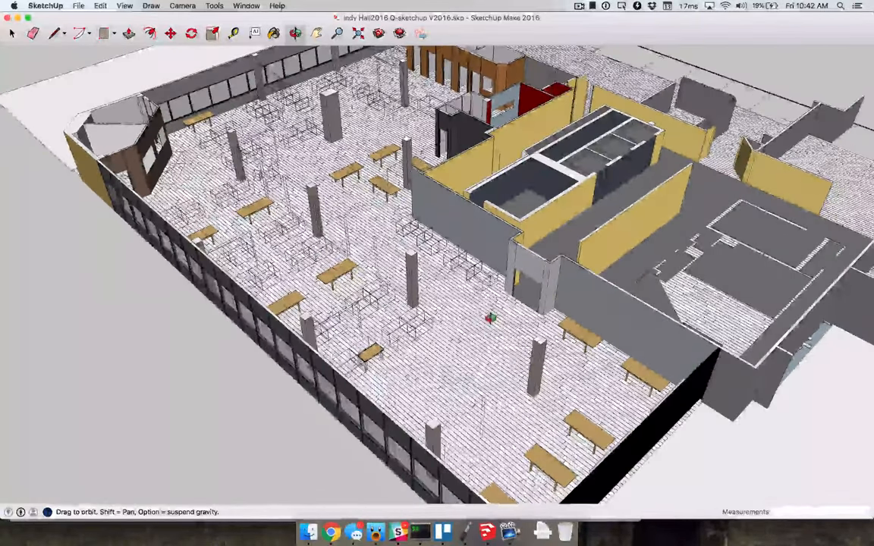